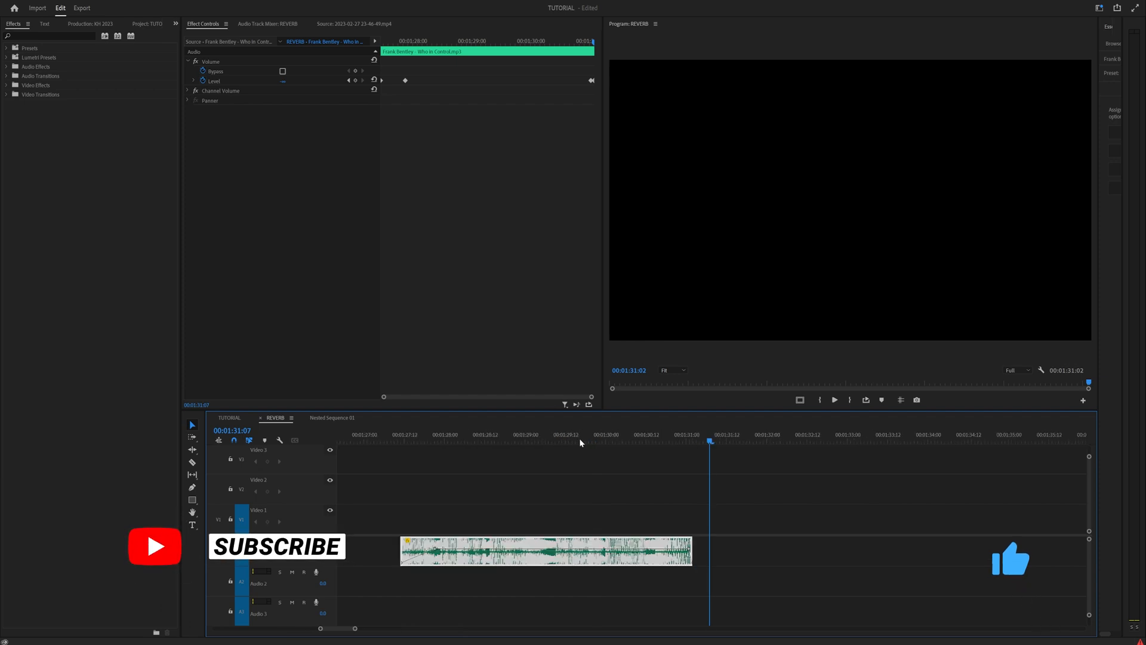
# Move the playhead to about 00:01:30, just before the song's ending on Audio 1.
pyautogui.click(621, 434)
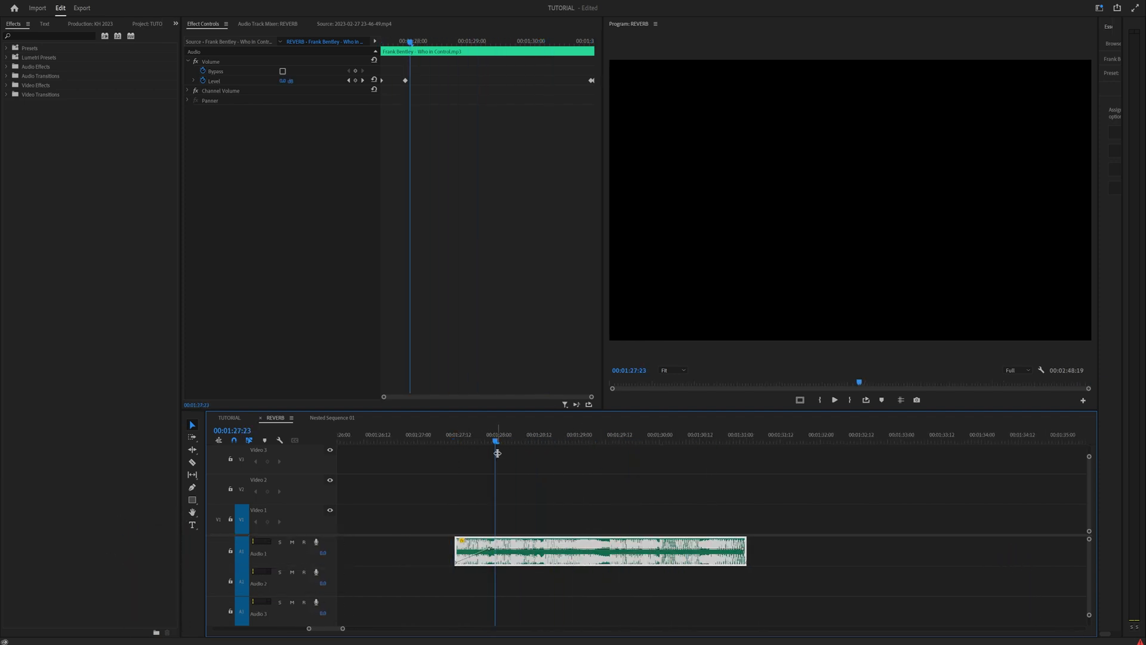
pyautogui.click(520, 441)
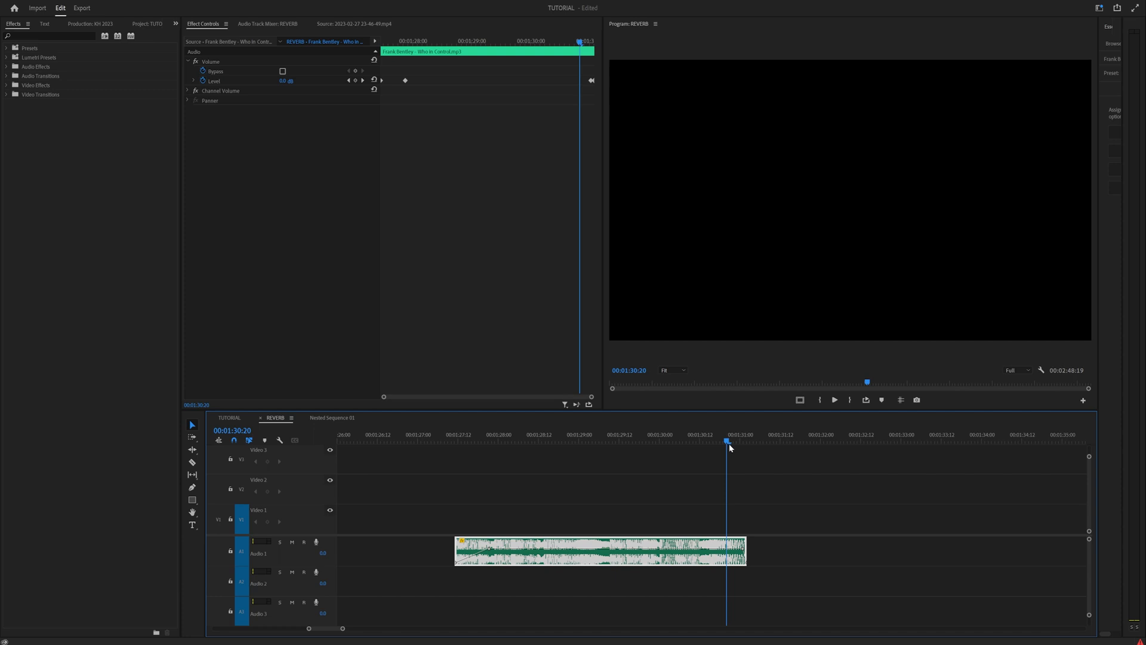
pyautogui.click(461, 441)
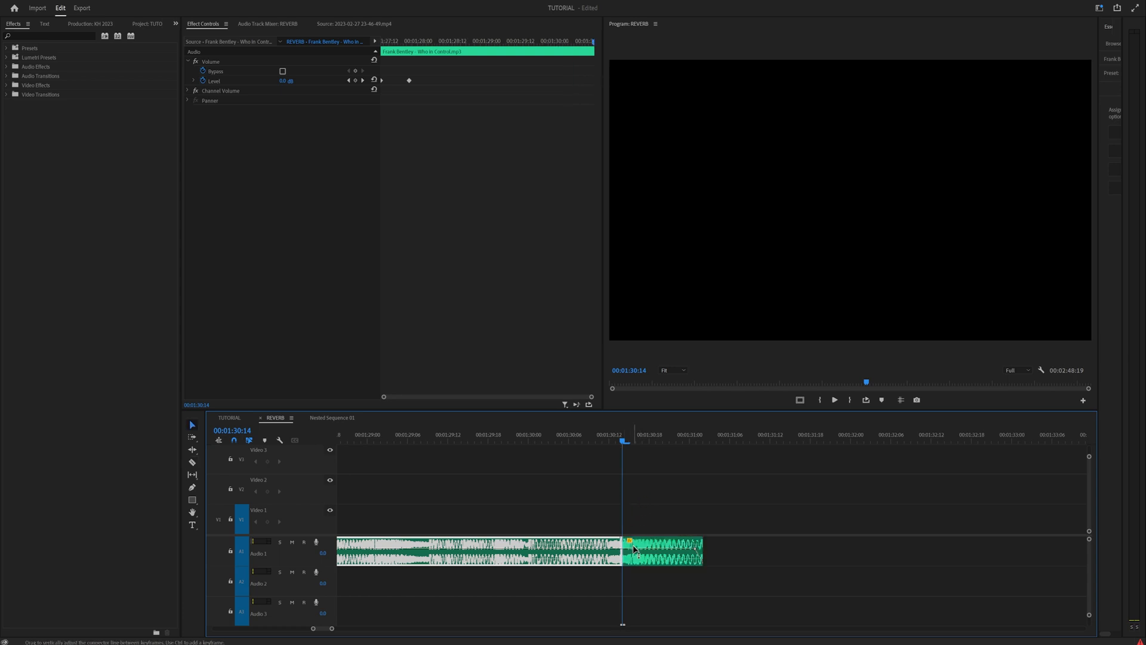
# Nest the cut ending clip into its own nested sequence, keeping the default name.
pyautogui.rightClick(662, 548)
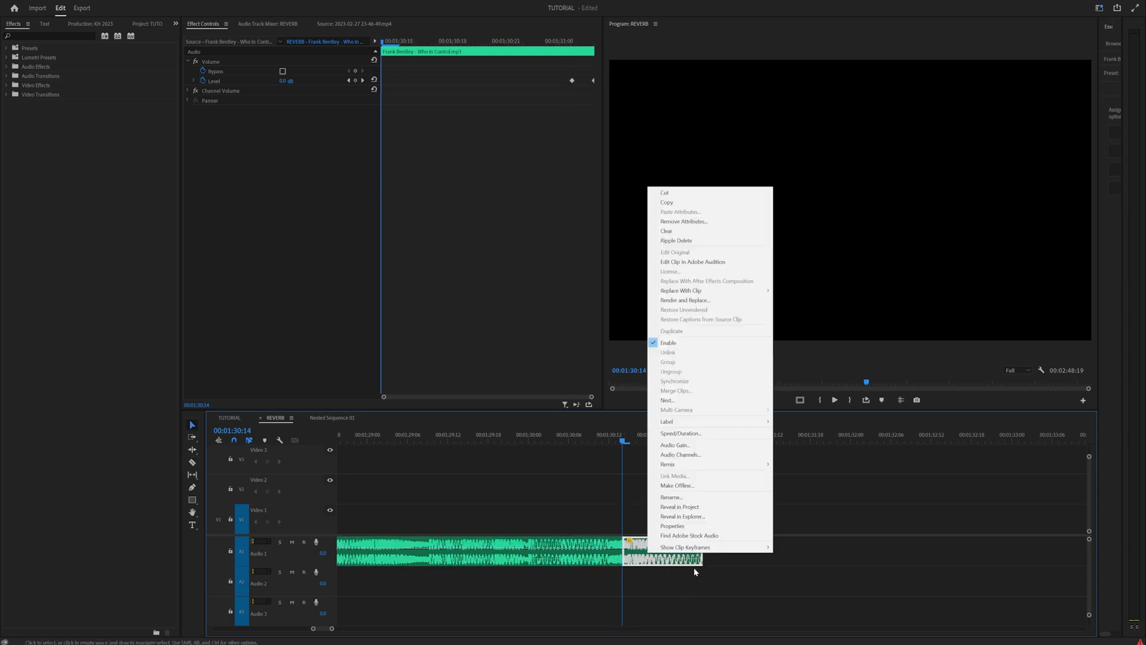
pyautogui.moveTo(688, 463)
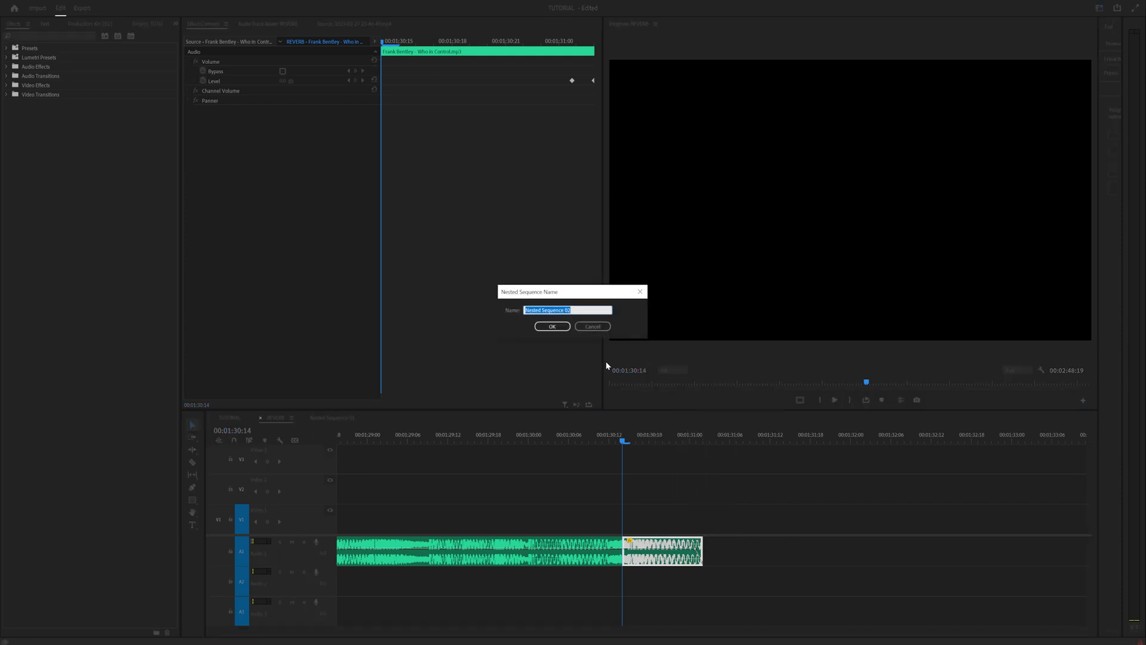
pyautogui.click(552, 325)
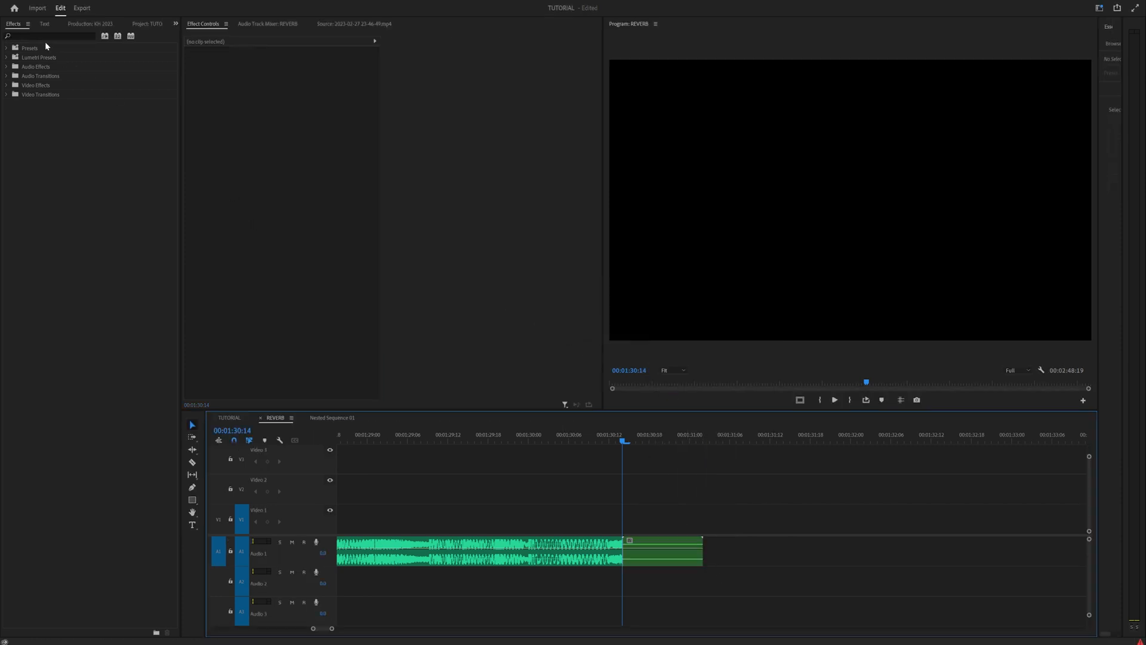
# Filter effects by 'REVERB' and apply Studio Reverb to the nested ending clip.
pyautogui.write('REVERB')
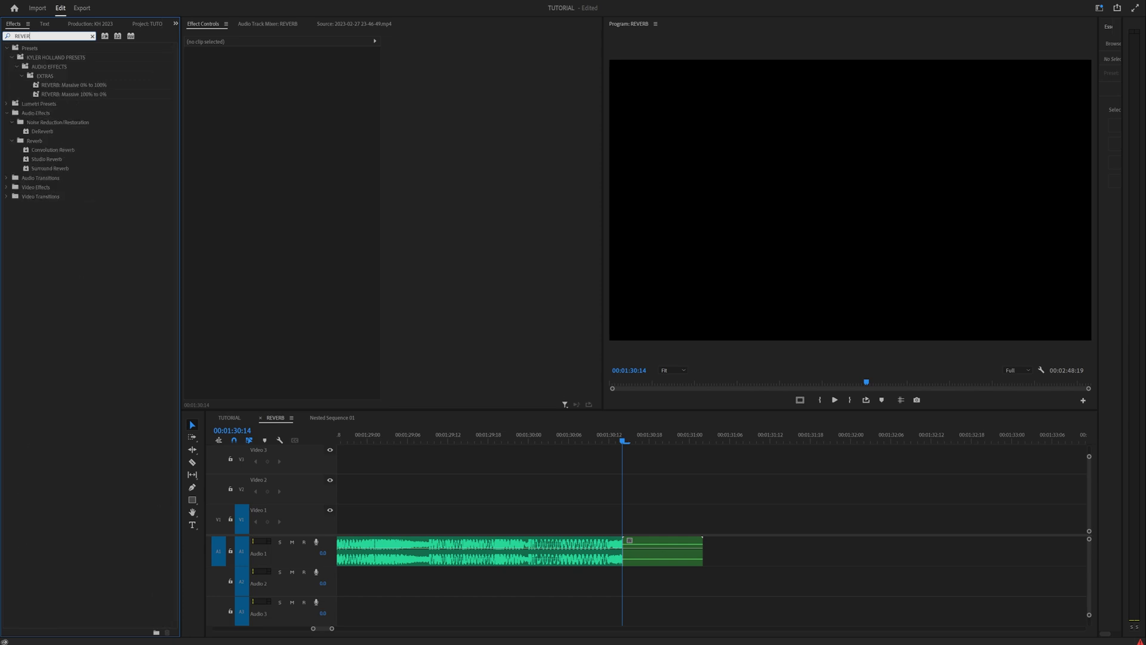
pyautogui.moveTo(46, 159); pyautogui.dragTo(658, 550)
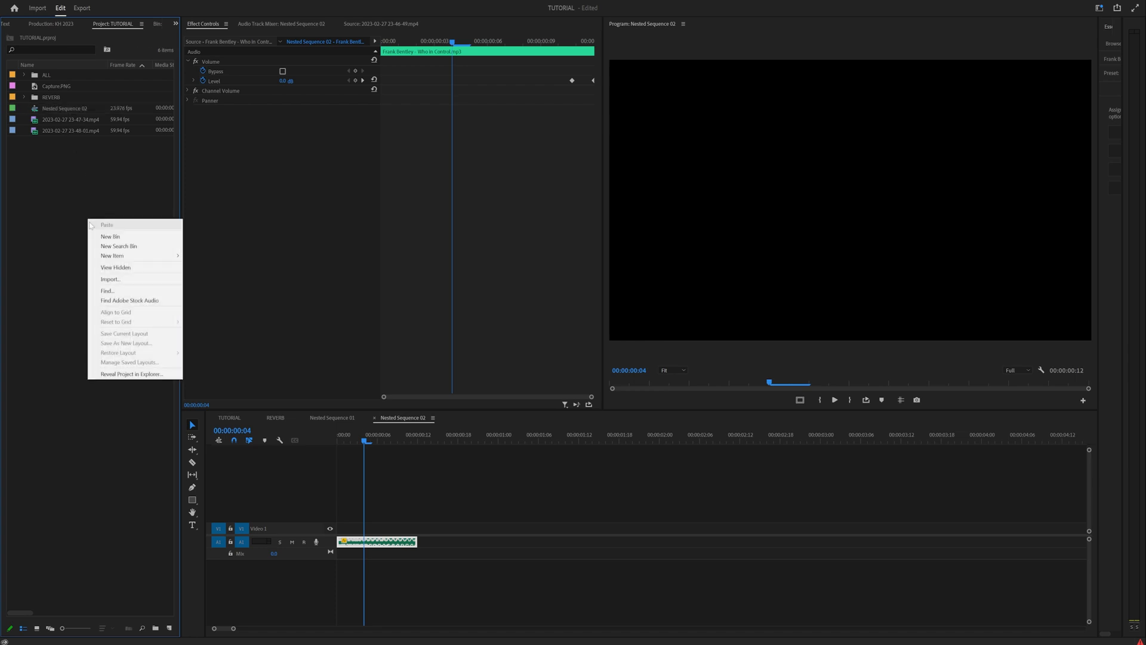
pyautogui.moveTo(112, 255)
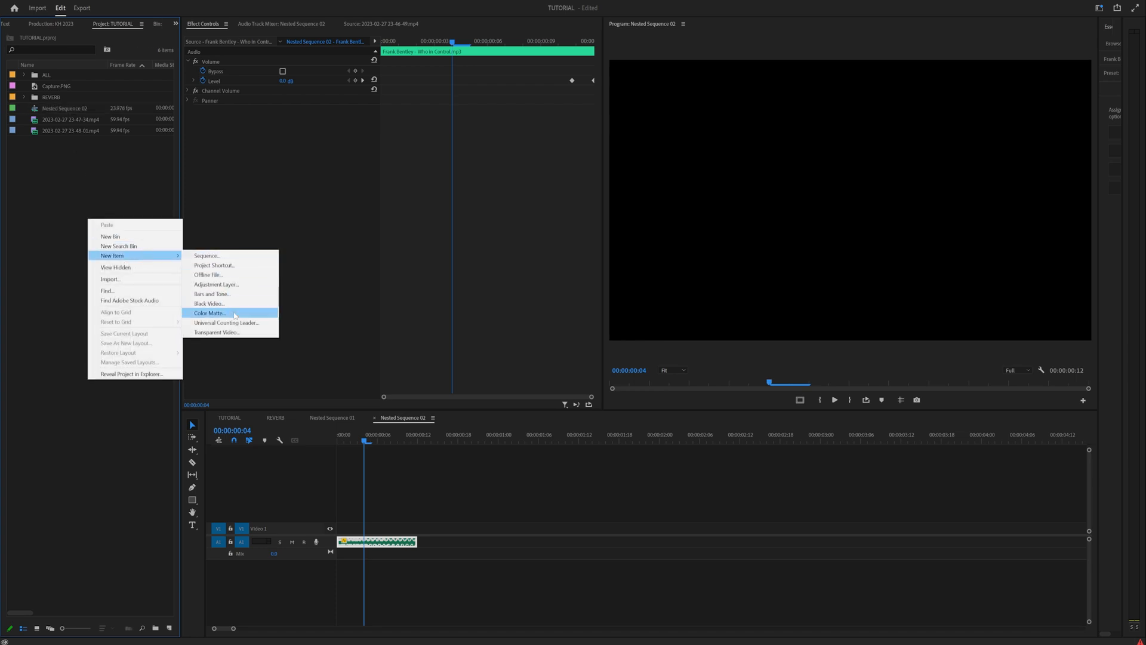
# Create a Black Video item to lengthen Nested Sequence 02 on Video 1.
pyautogui.click(209, 303)
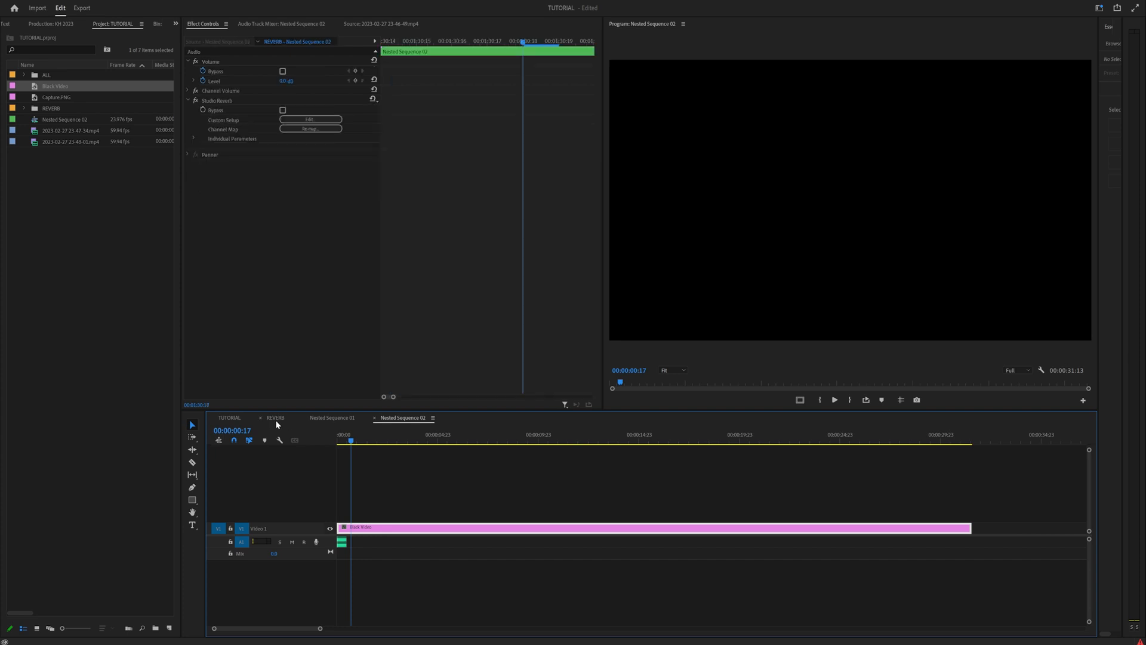
# In the REVERB sequence, extend the nested ending clip about three seconds past the song's end.
pyautogui.click(275, 418)
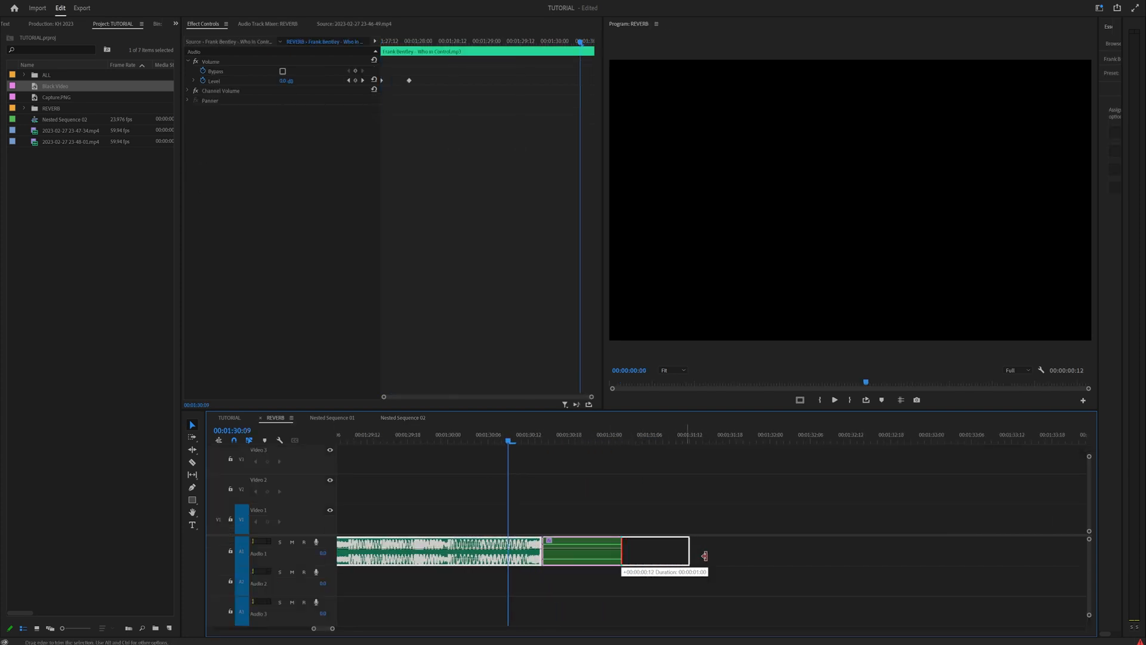
pyautogui.moveTo(703, 549); pyautogui.dragTo(896, 548)
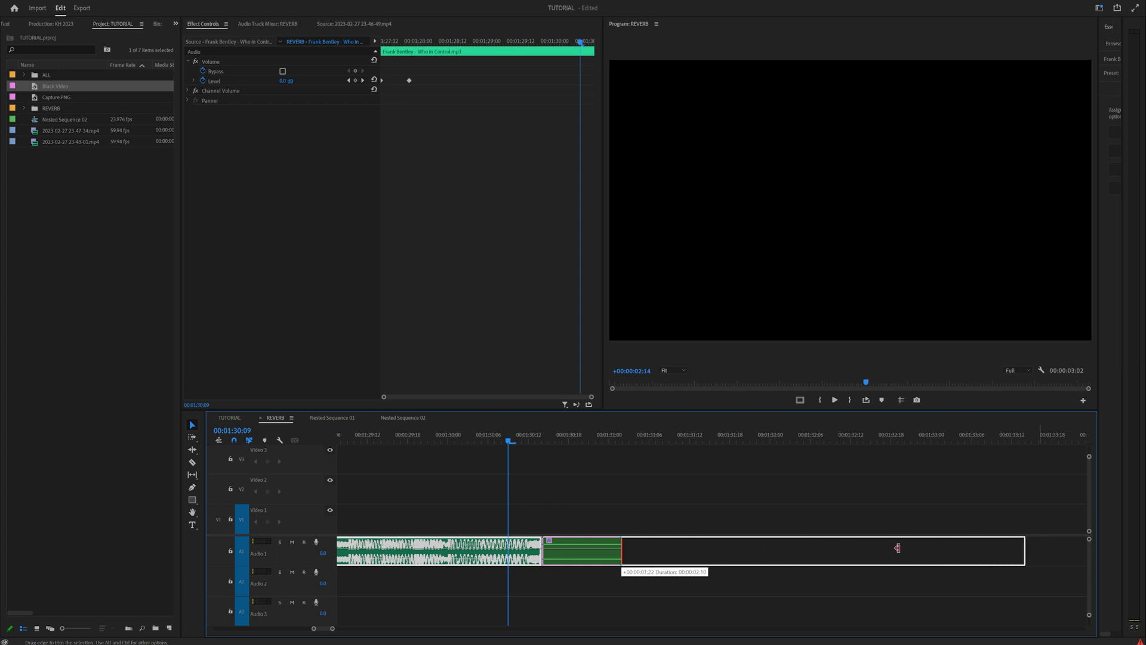
pyautogui.moveTo(895, 548); pyautogui.dragTo(1026, 529)
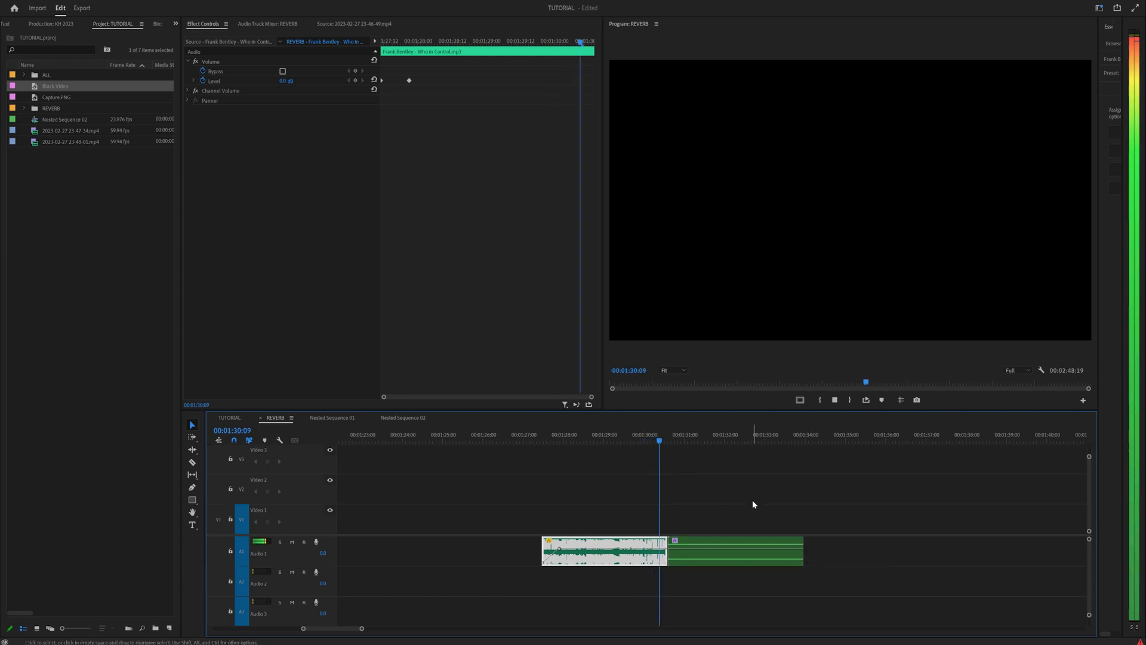
pyautogui.click(738, 434)
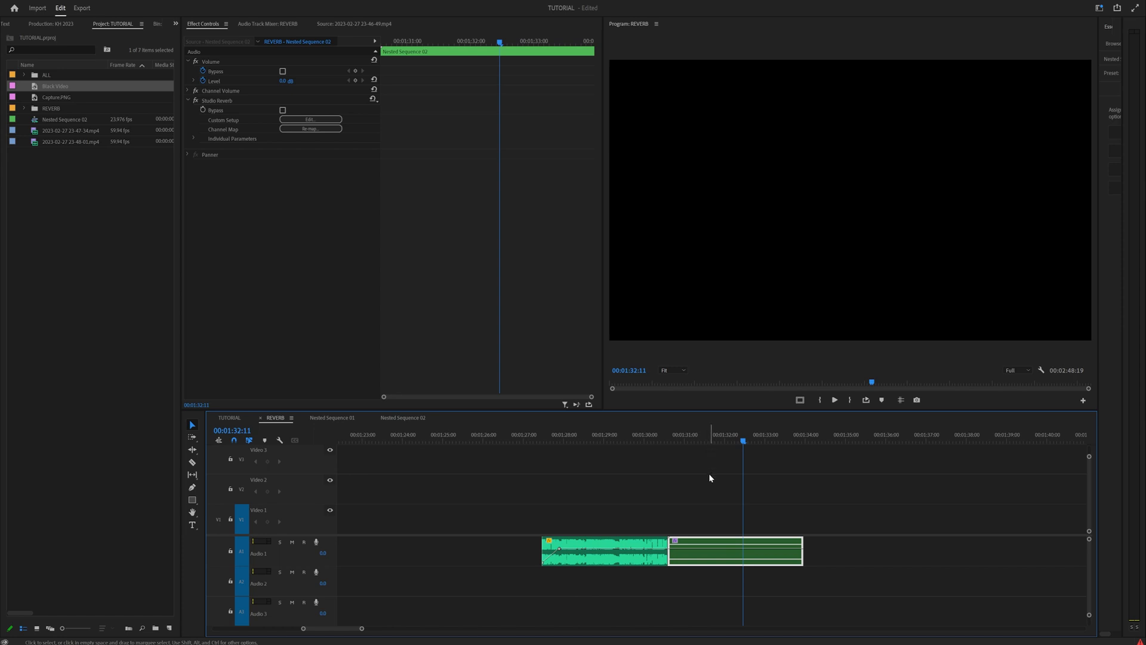
pyautogui.moveTo(673, 506)
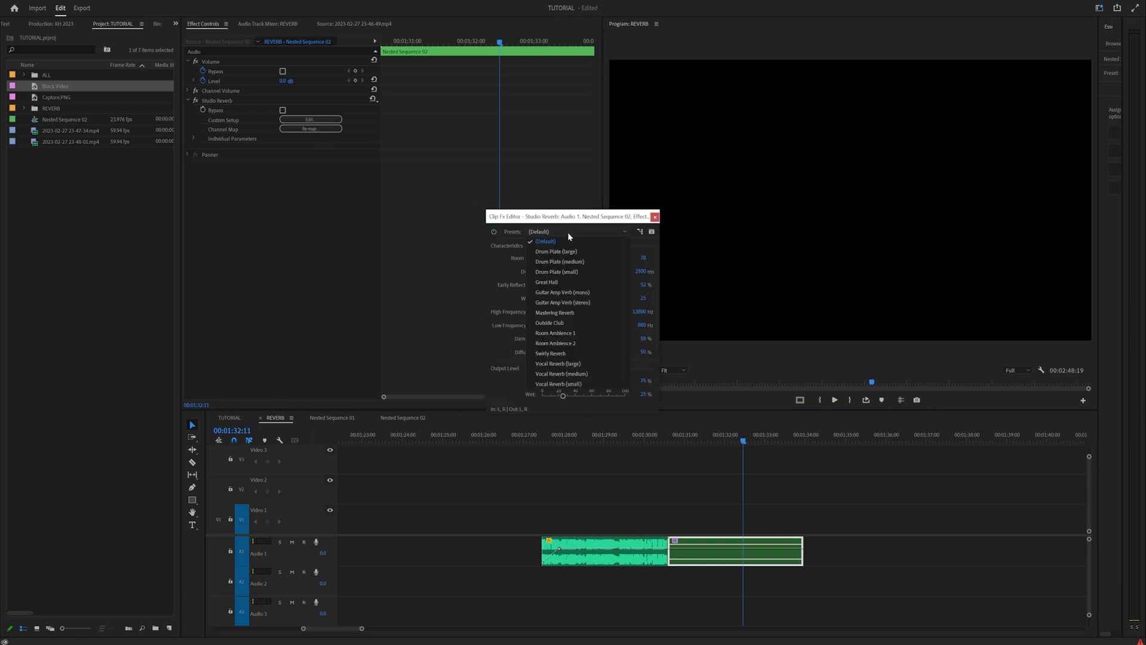
# Tune Studio Reverb: Vocal Reverb (large) preset, high cut near 2956 Hz, higher dry and wet levels, shorter decay.
pyautogui.click(557, 363)
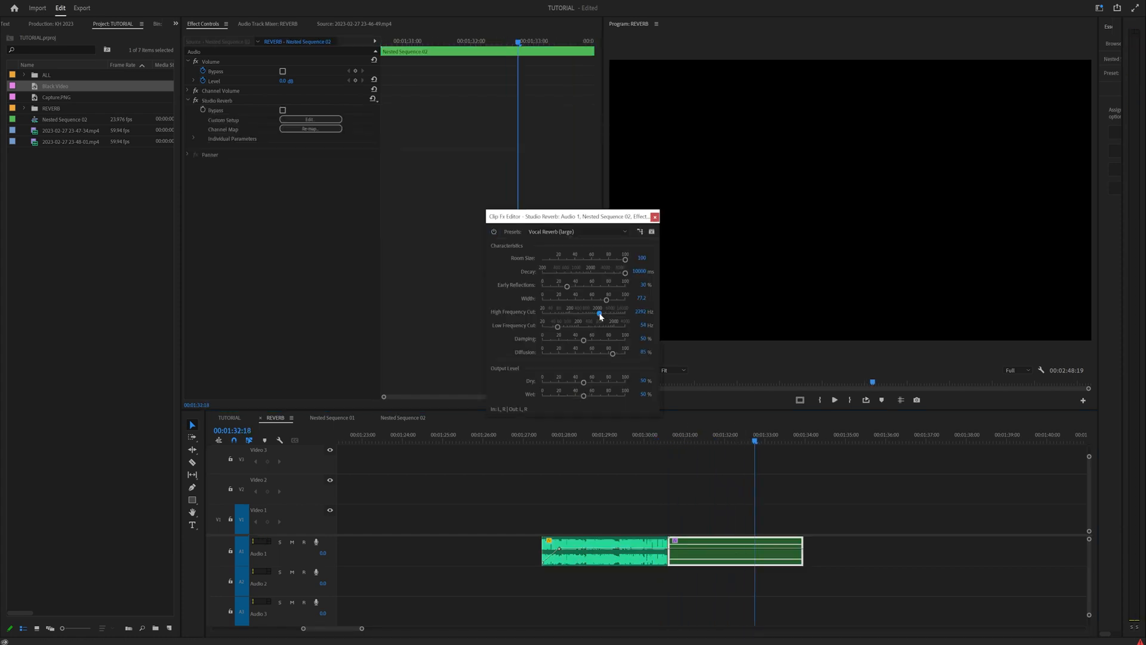
pyautogui.moveTo(600, 315); pyautogui.dragTo(607, 315)
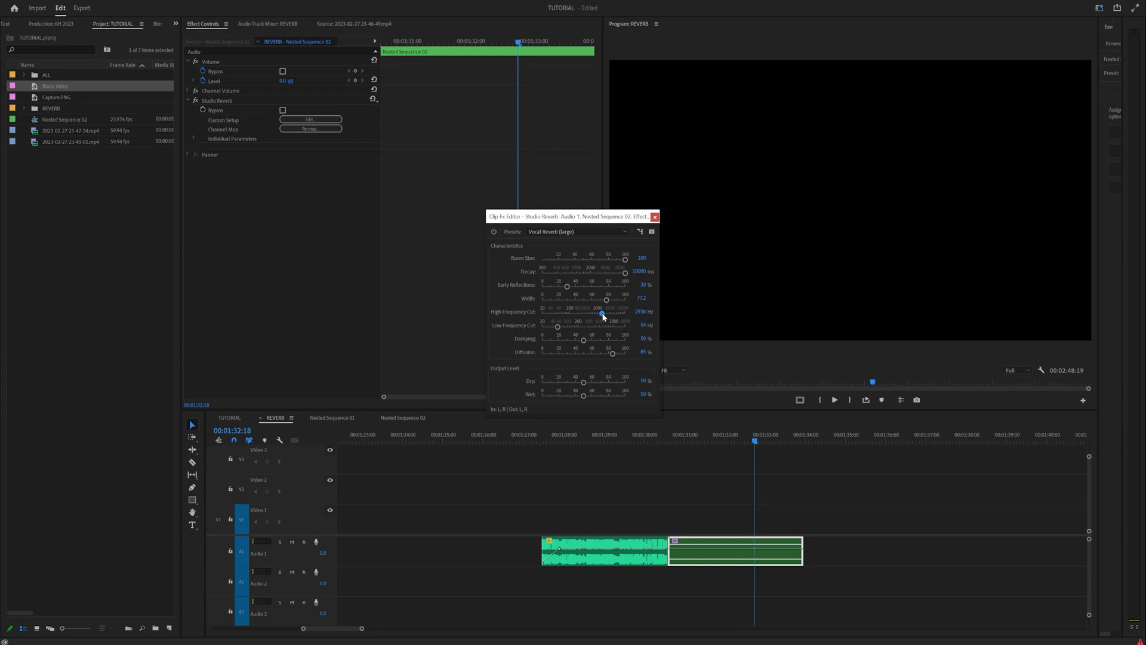
pyautogui.moveTo(592, 325); pyautogui.dragTo(564, 325)
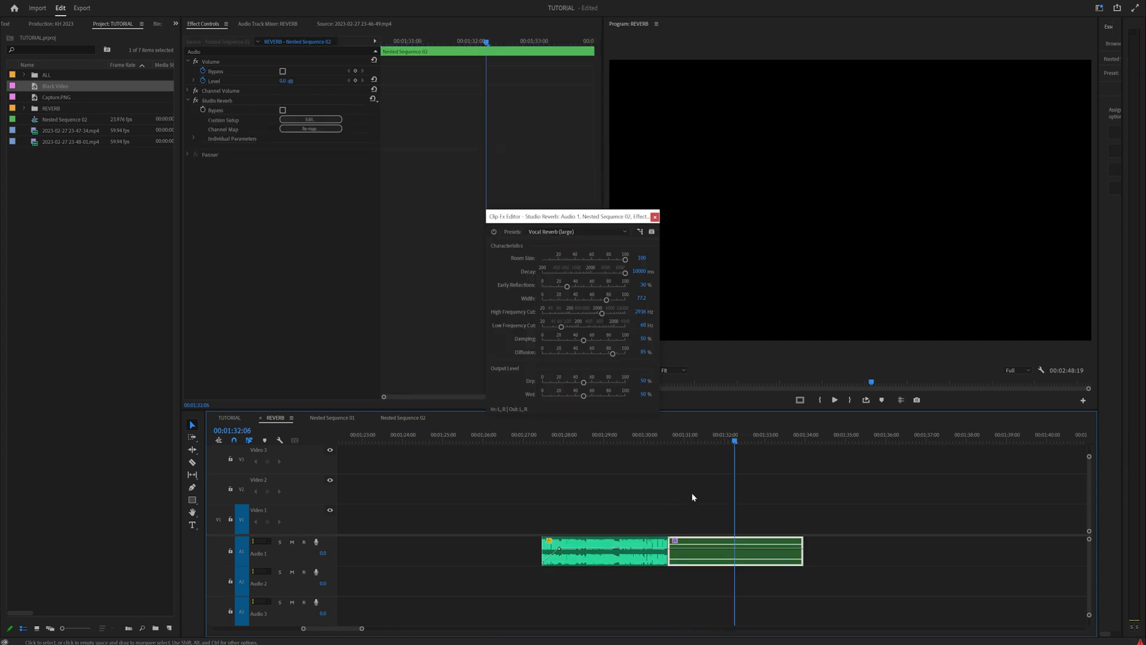
pyautogui.moveTo(582, 381); pyautogui.dragTo(585, 381)
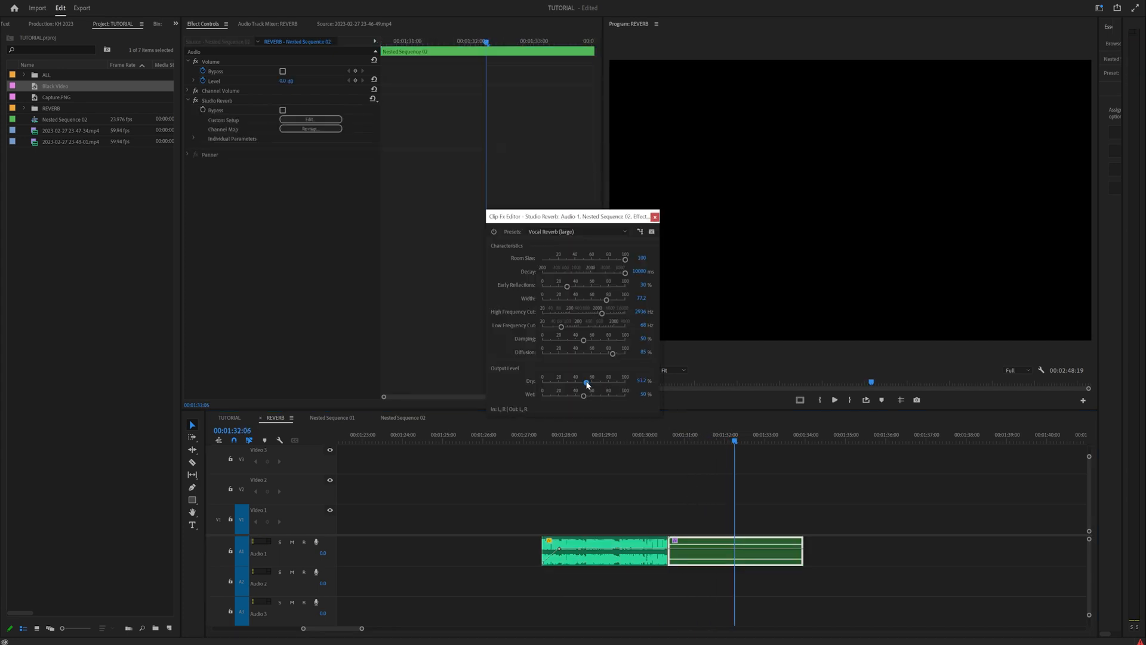
pyautogui.moveTo(585, 380); pyautogui.dragTo(625, 381)
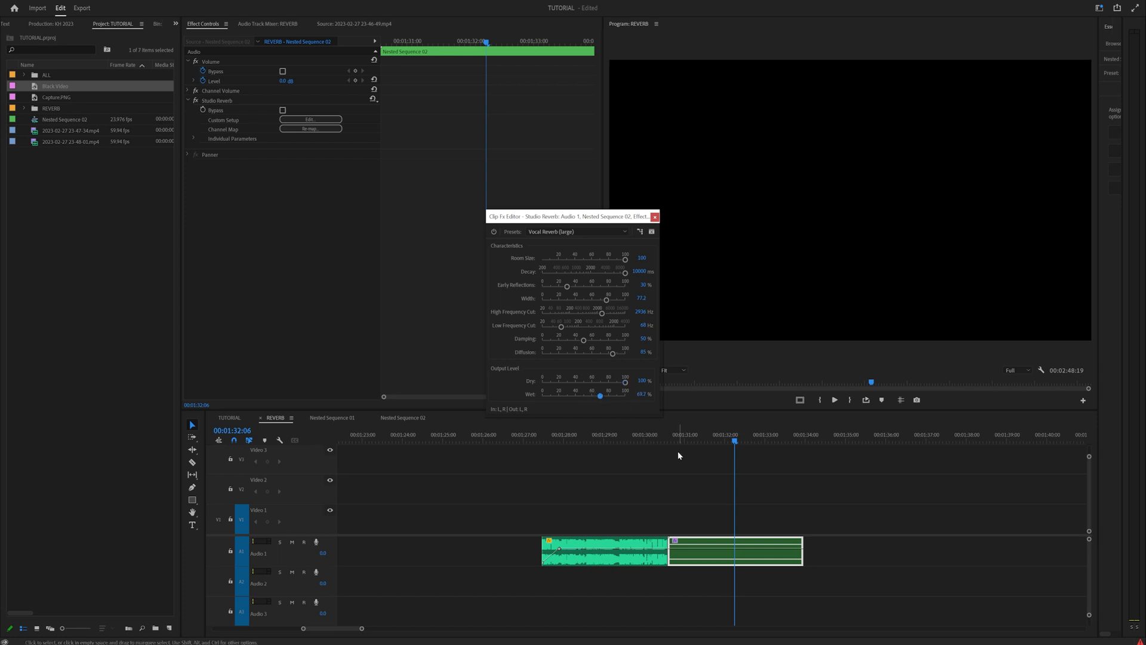
pyautogui.moveTo(633, 285)
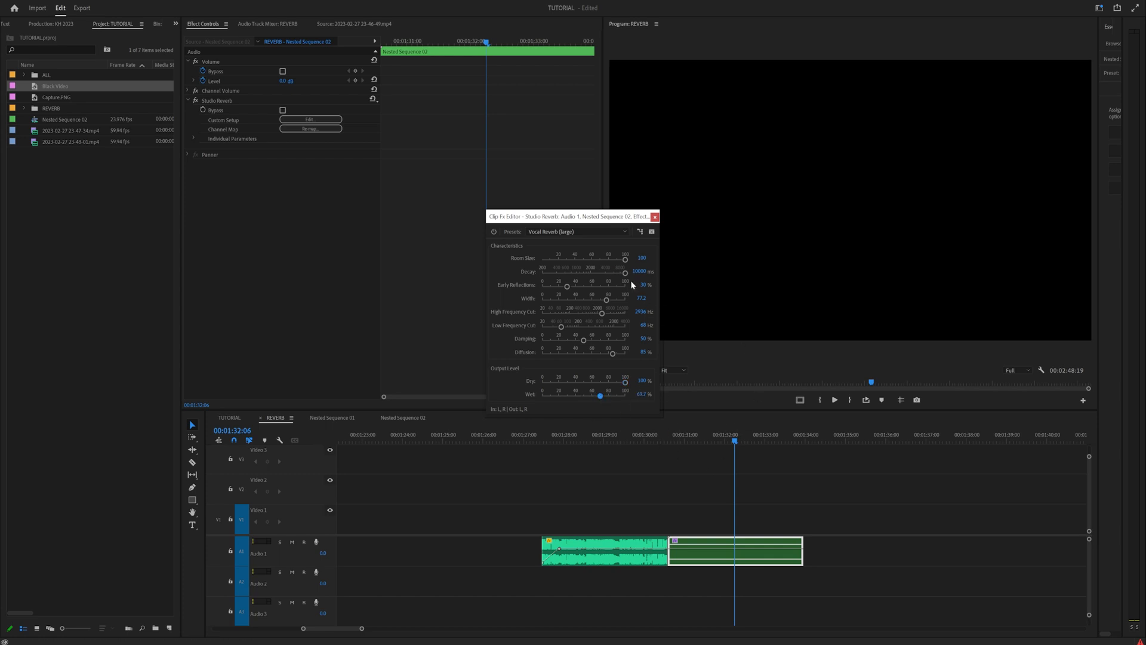
pyautogui.moveTo(624, 271); pyautogui.dragTo(623, 271)
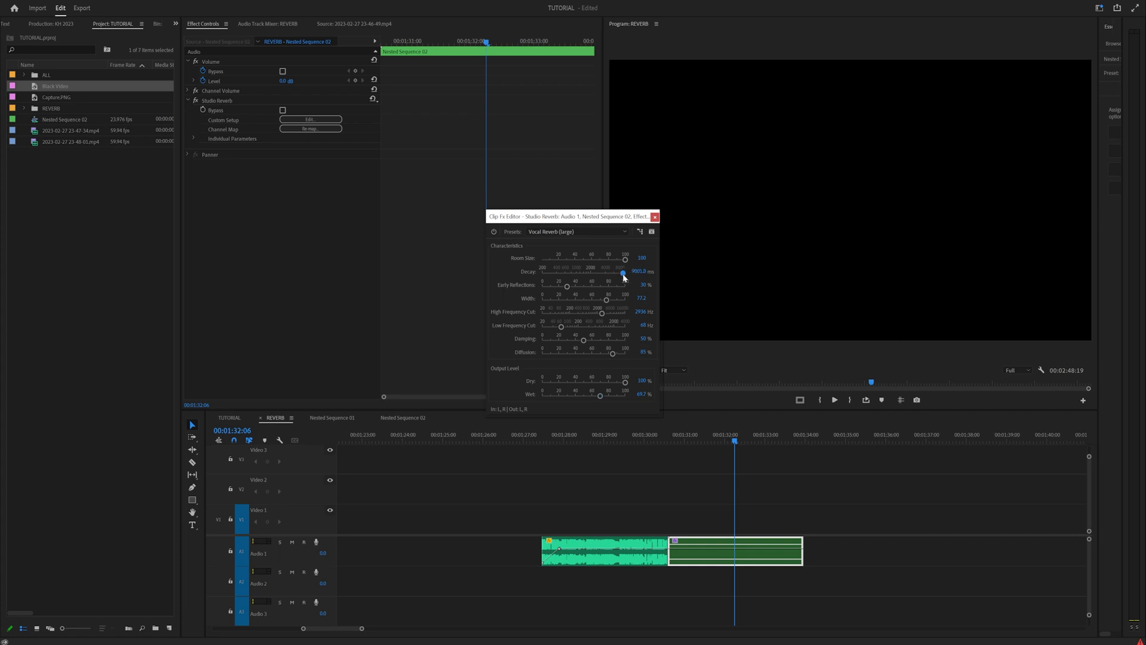
pyautogui.moveTo(623, 272); pyautogui.dragTo(612, 272)
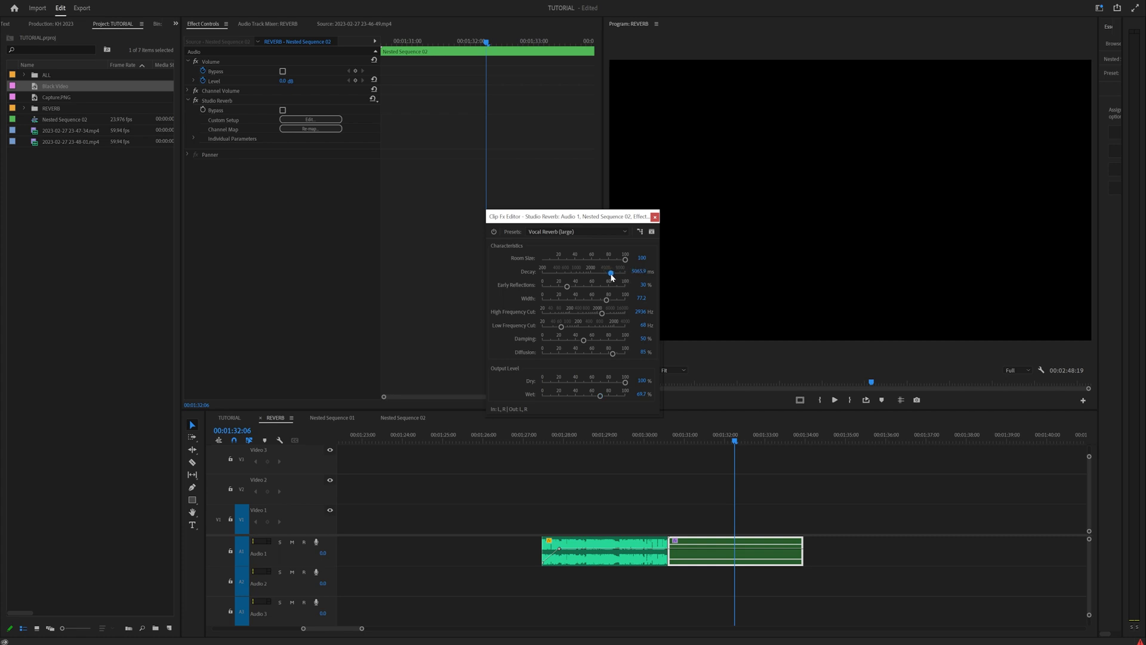
pyautogui.click(653, 216)
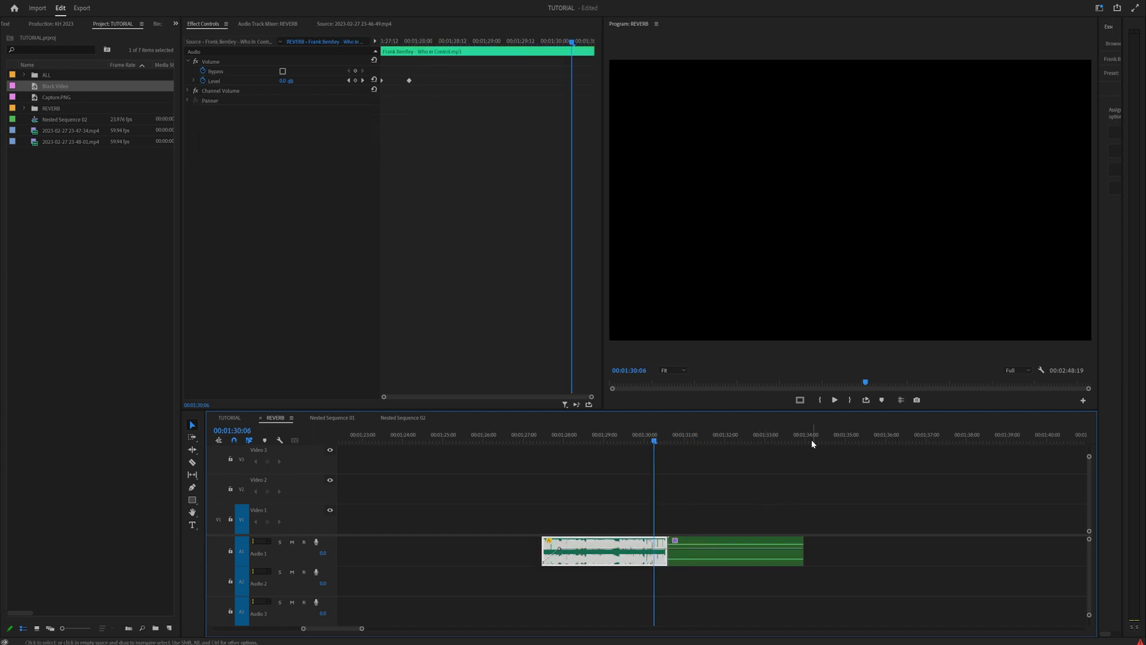
# Apply the default fade transition at the nested clip's end edit point.
pyautogui.rightClick(806, 544)
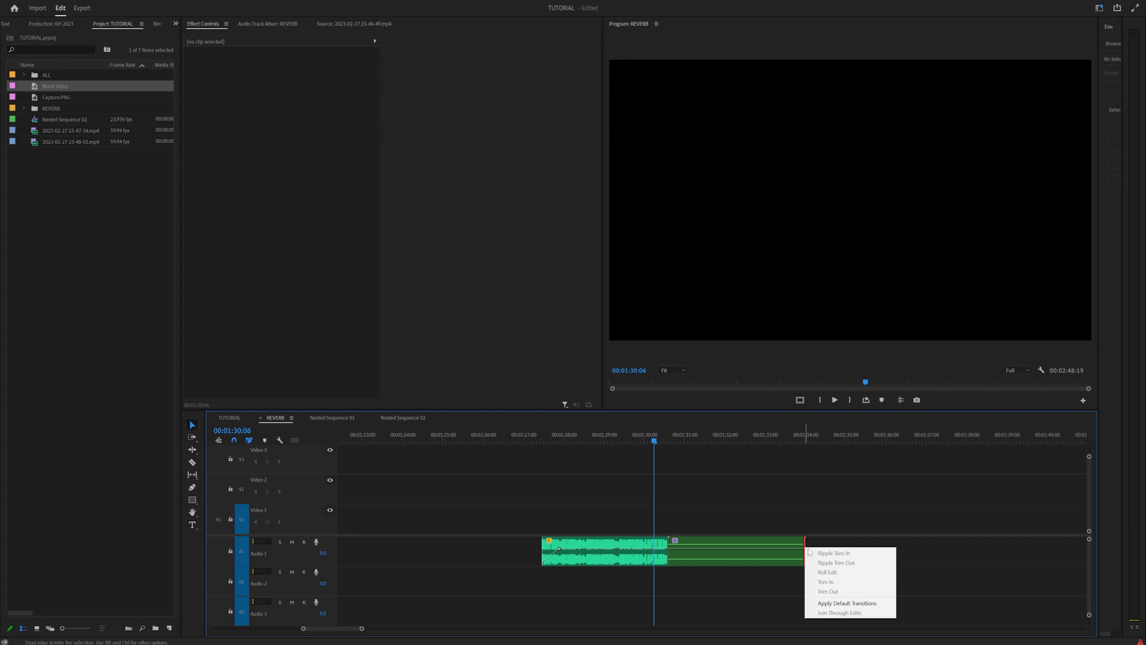
pyautogui.moveTo(846, 601)
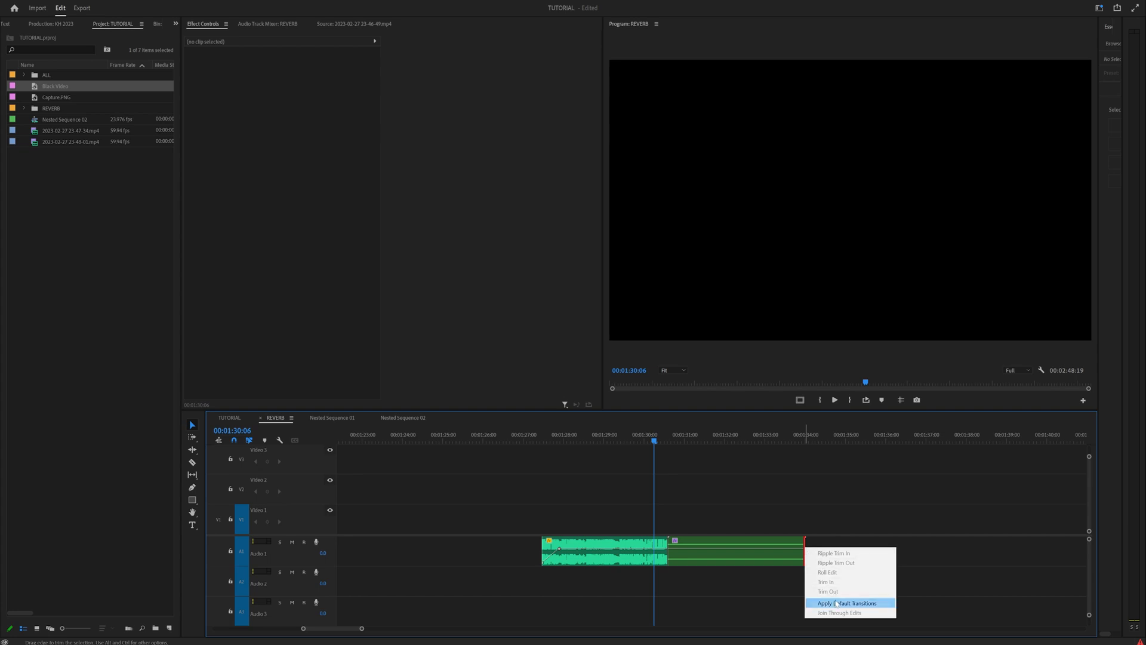
pyautogui.click(848, 603)
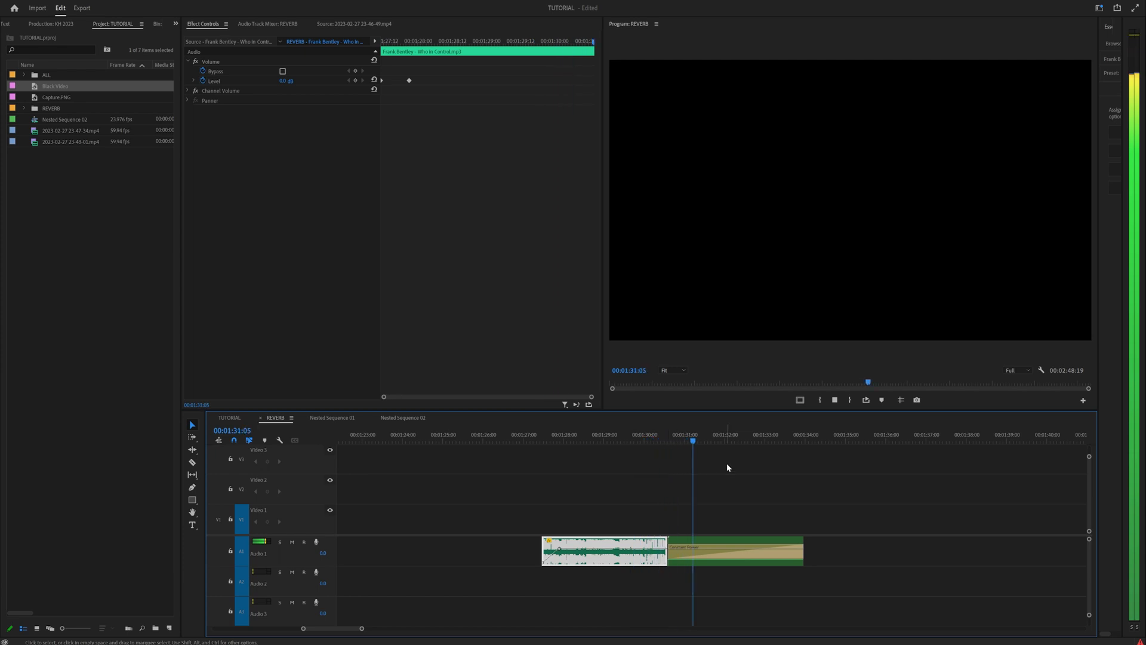
pyautogui.click(772, 435)
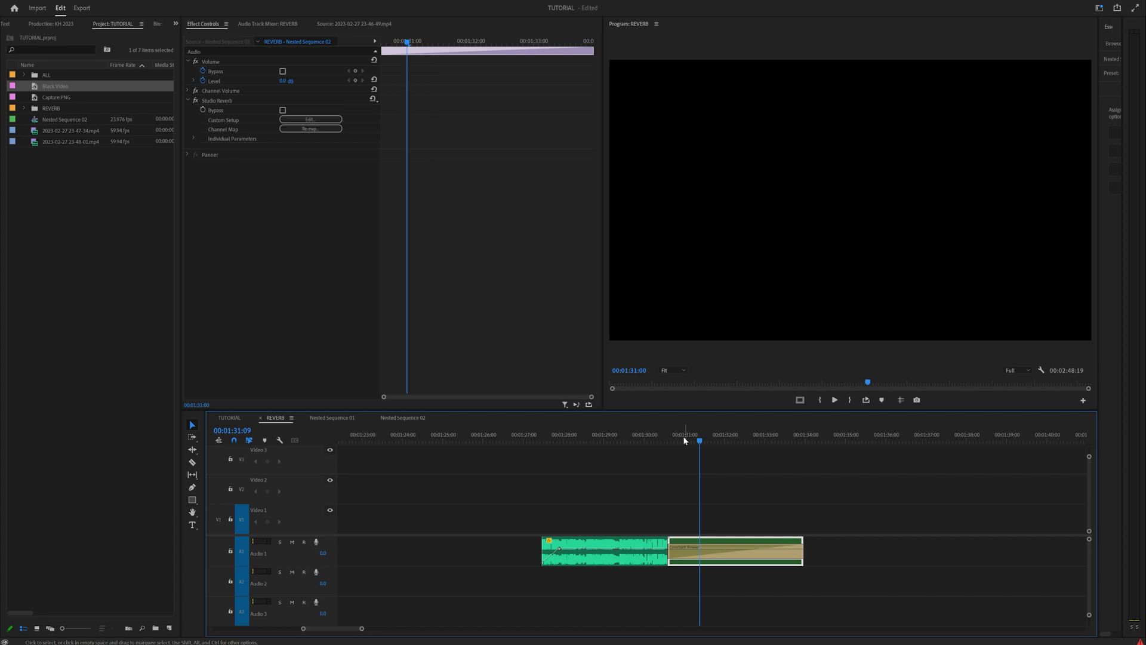
pyautogui.click(402, 418)
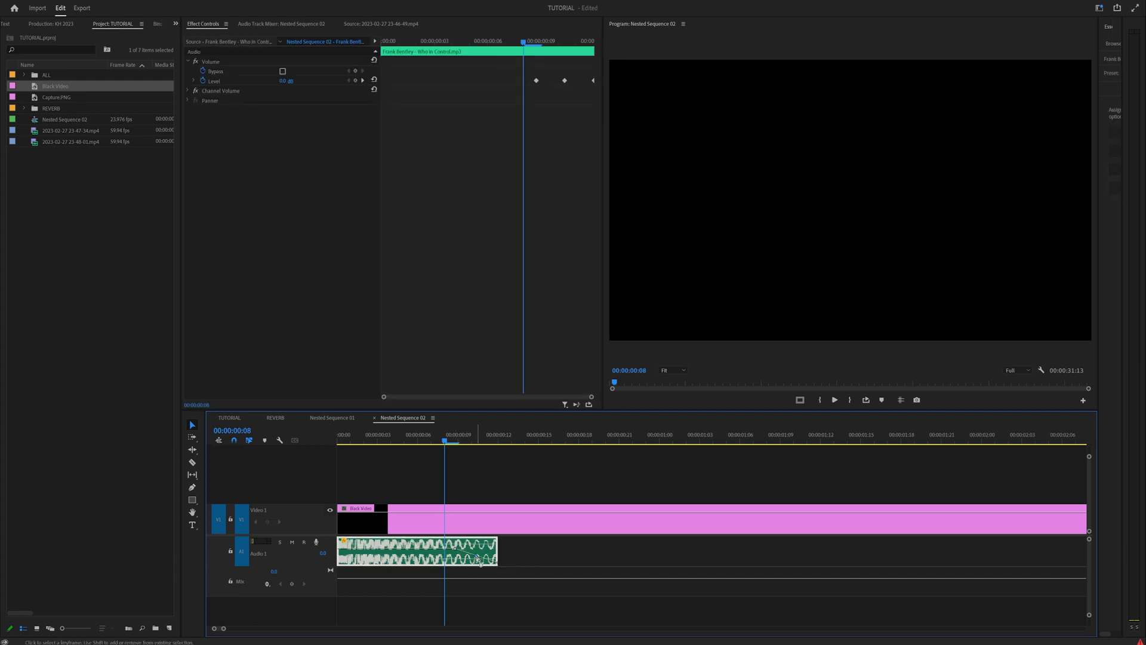
pyautogui.click(276, 418)
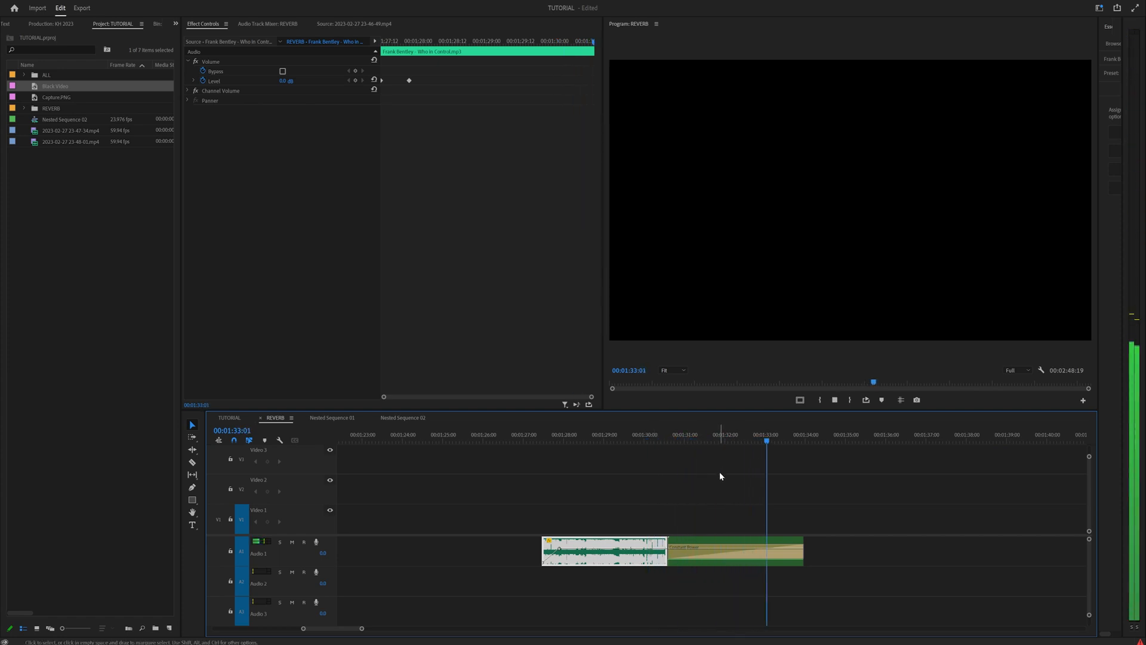
pyautogui.click(656, 435)
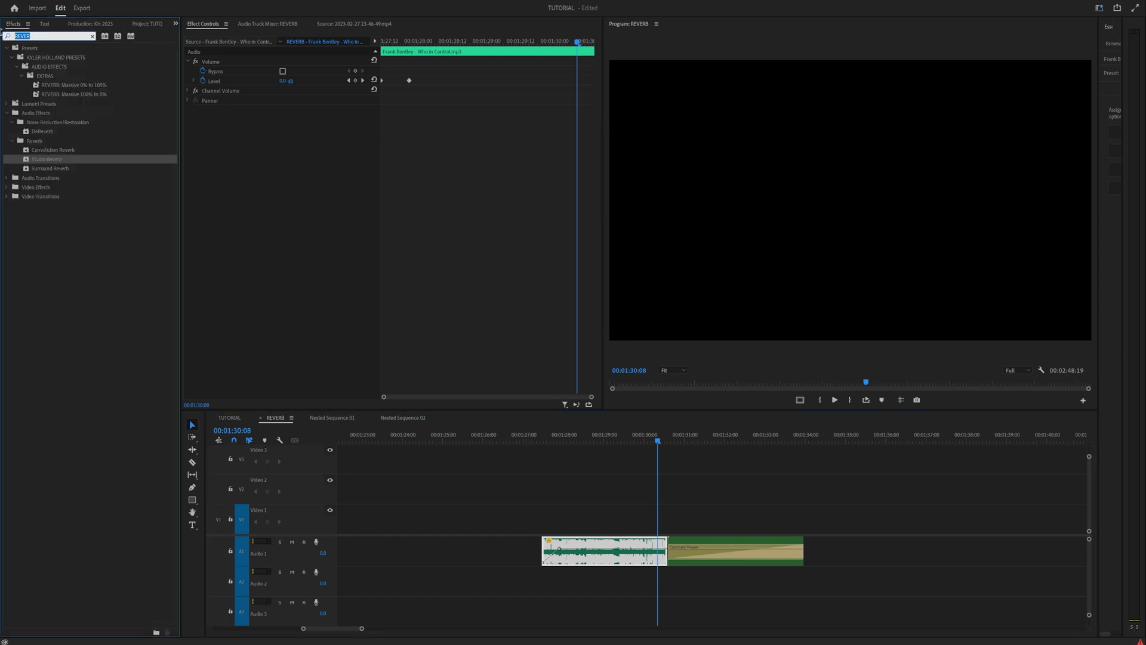
# Filter effects by 'DELAY' and bring up the Analog Delay custom settings on the nested clip.
pyautogui.write('DELAY')
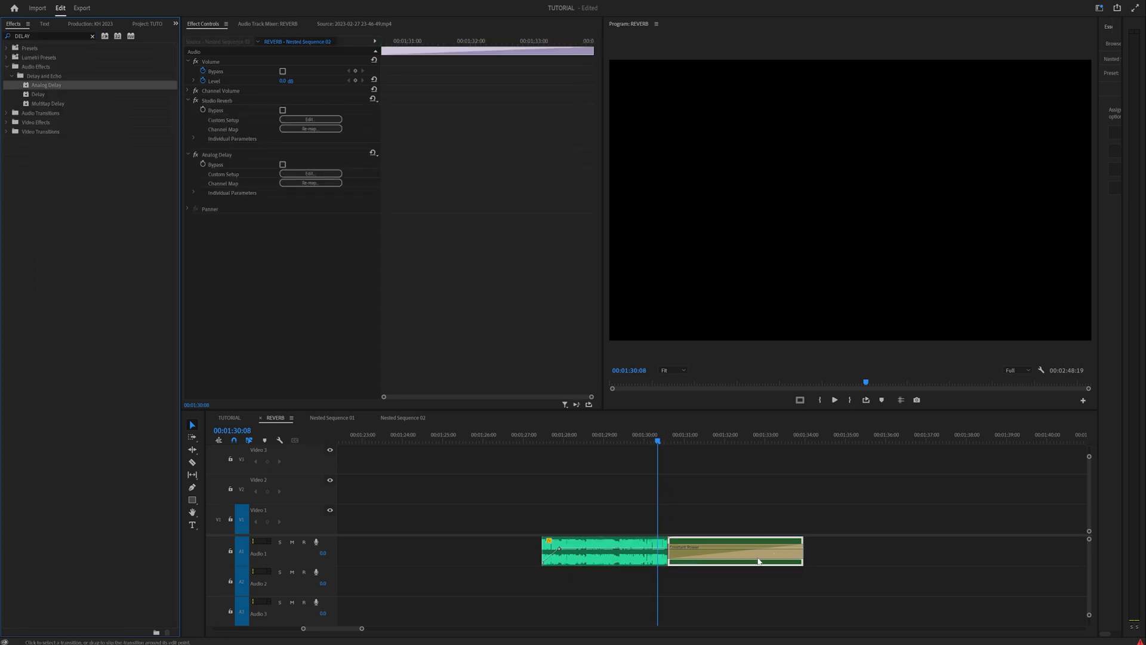
pyautogui.click(310, 173)
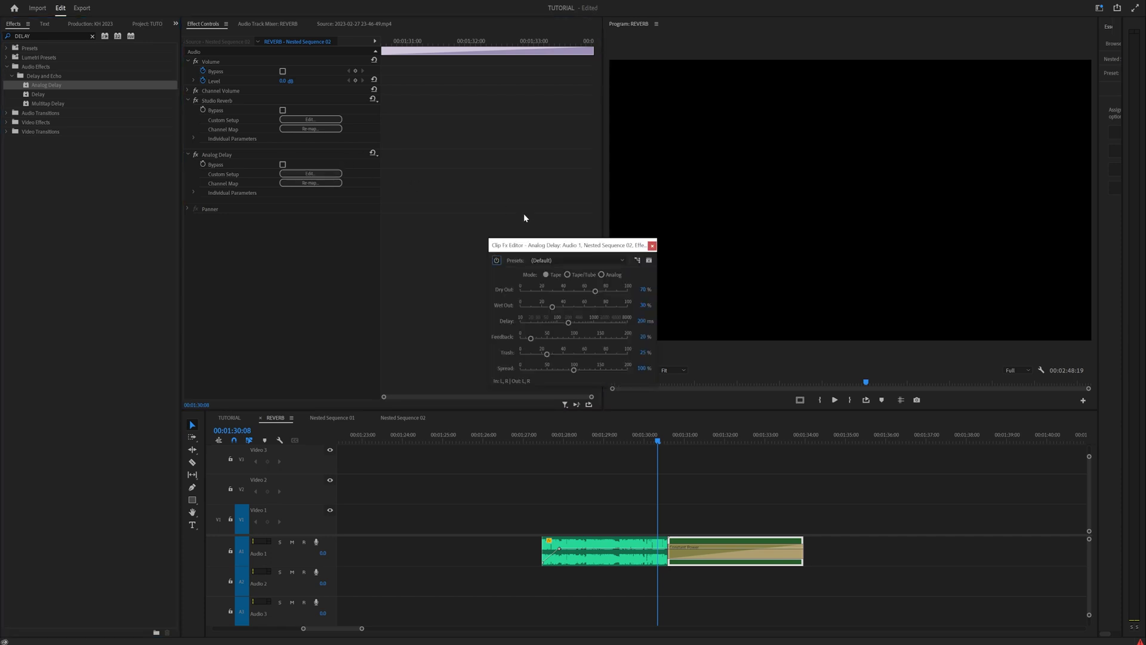
# Set Analog Delay to Triplet Refrain with delay near 400 ms, higher dry, lower wet and feedback, wider spread.
pyautogui.click(575, 260)
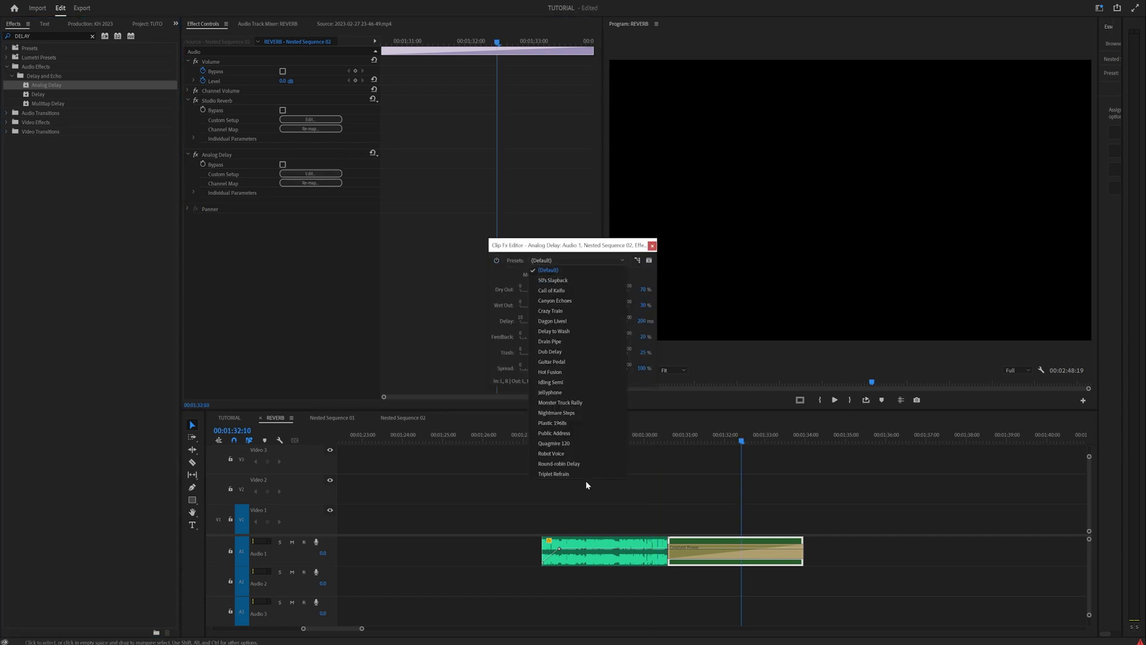
pyautogui.click(554, 474)
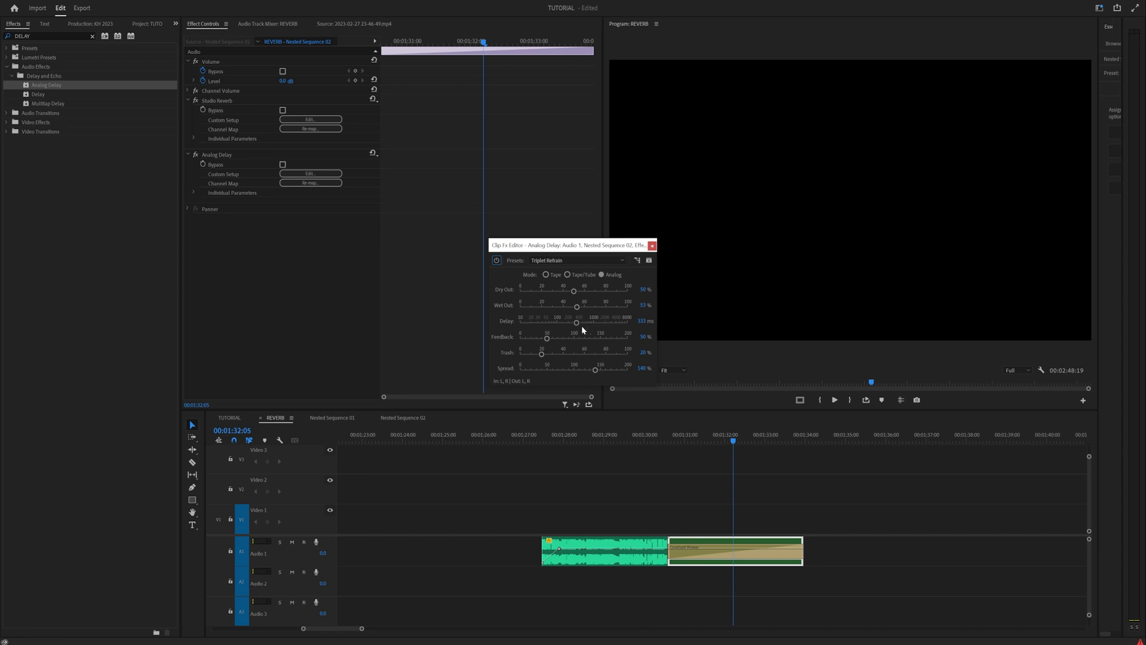
pyautogui.moveTo(576, 321); pyautogui.dragTo(588, 321)
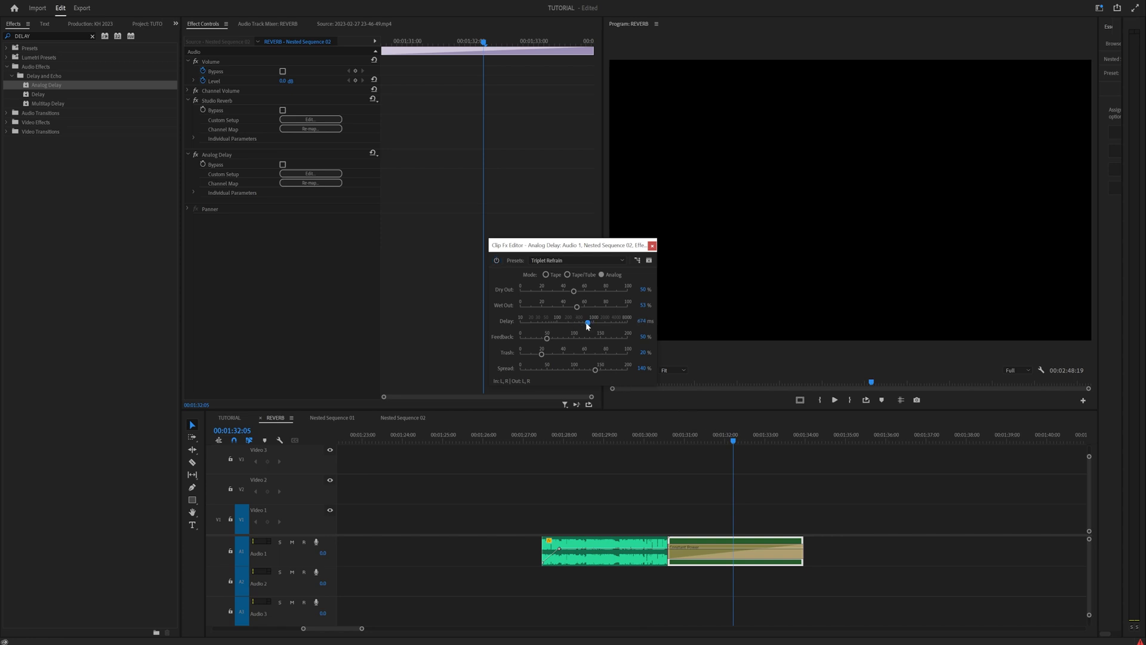
pyautogui.moveTo(587, 322); pyautogui.dragTo(588, 323)
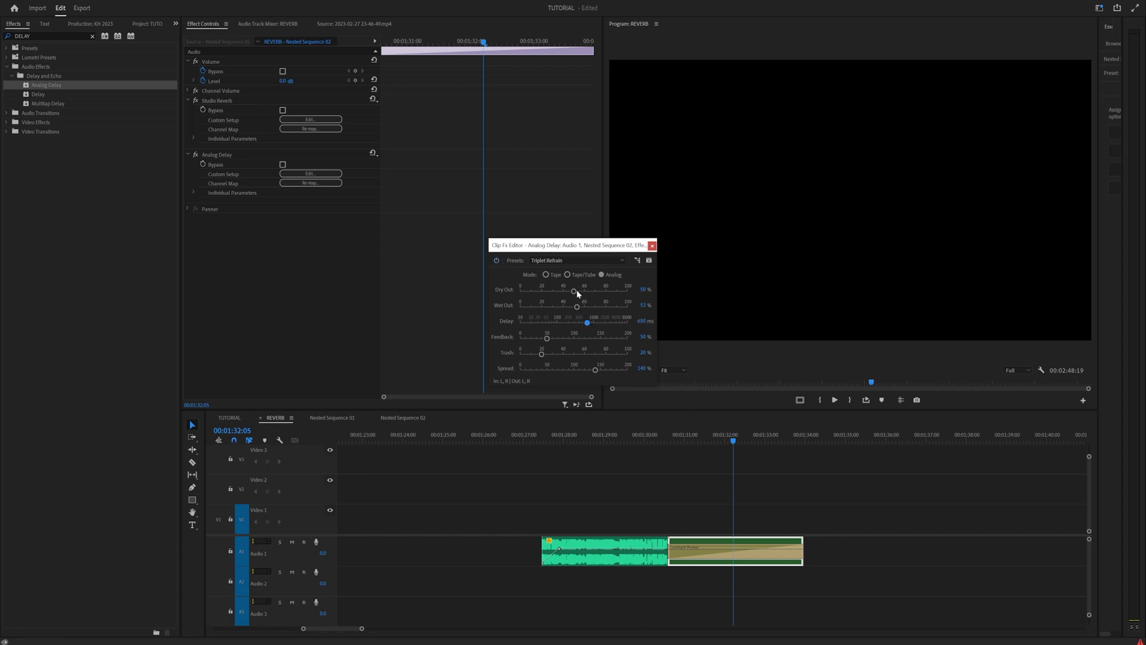
pyautogui.moveTo(574, 291); pyautogui.dragTo(615, 291)
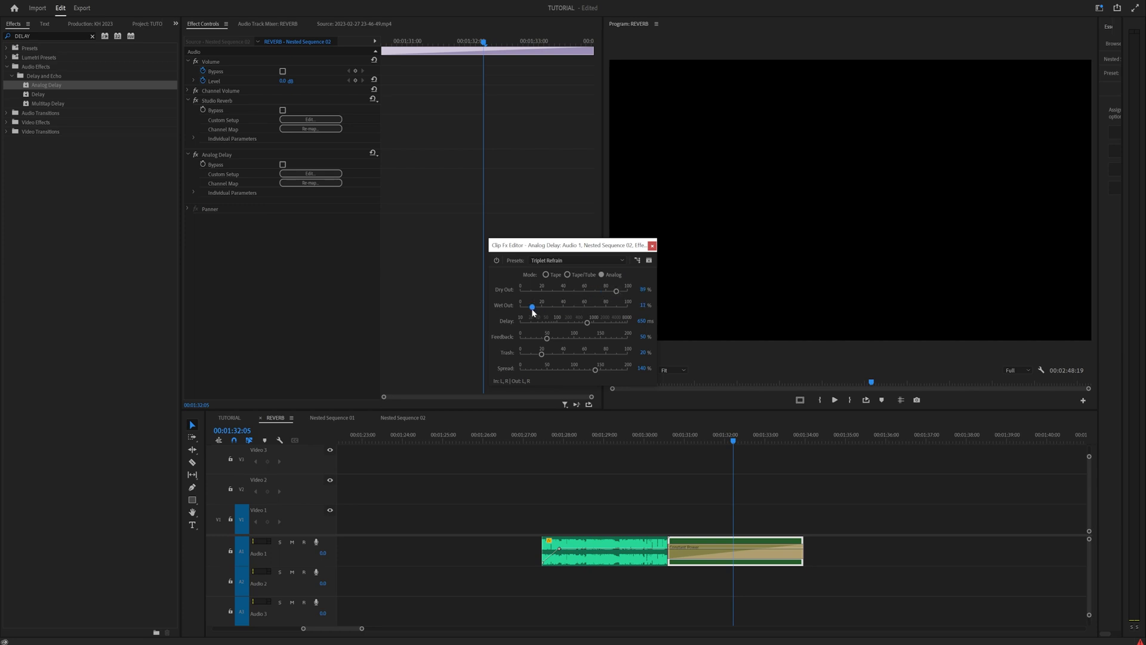
pyautogui.moveTo(531, 307); pyautogui.dragTo(524, 307)
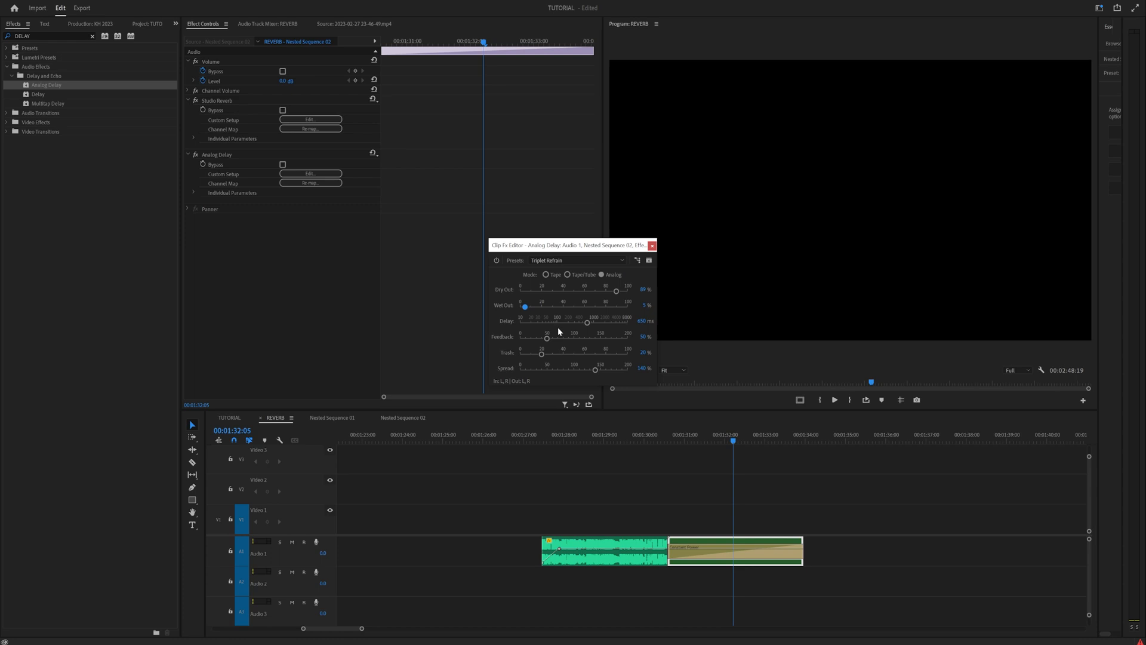
pyautogui.moveTo(545, 337); pyautogui.dragTo(530, 338)
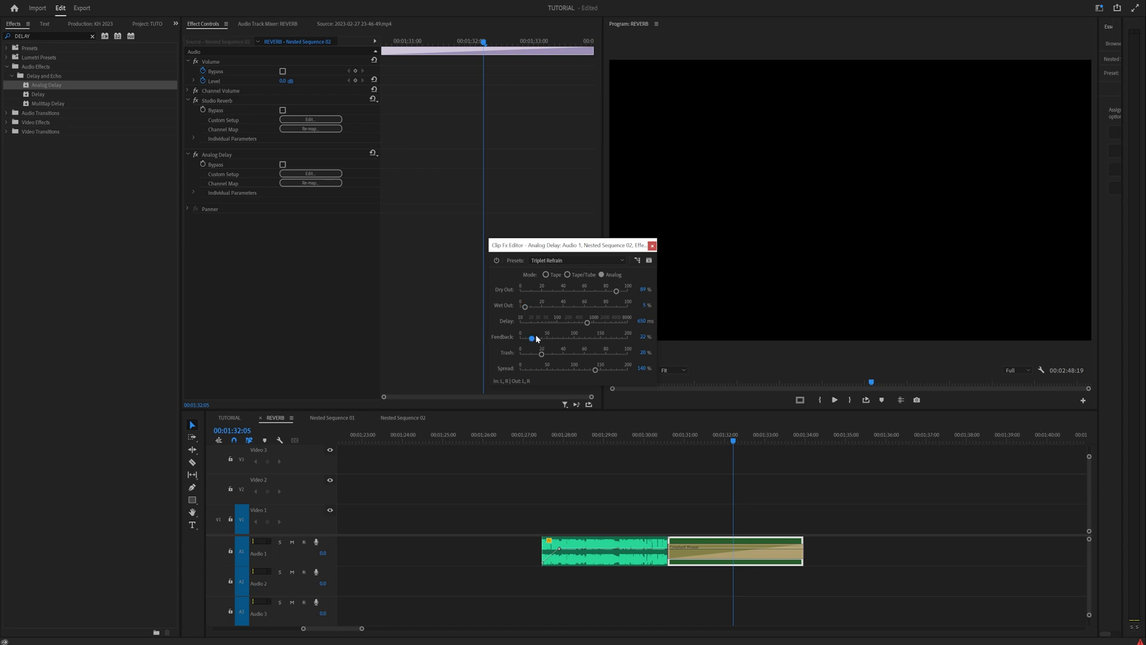
pyautogui.moveTo(596, 368); pyautogui.dragTo(621, 369)
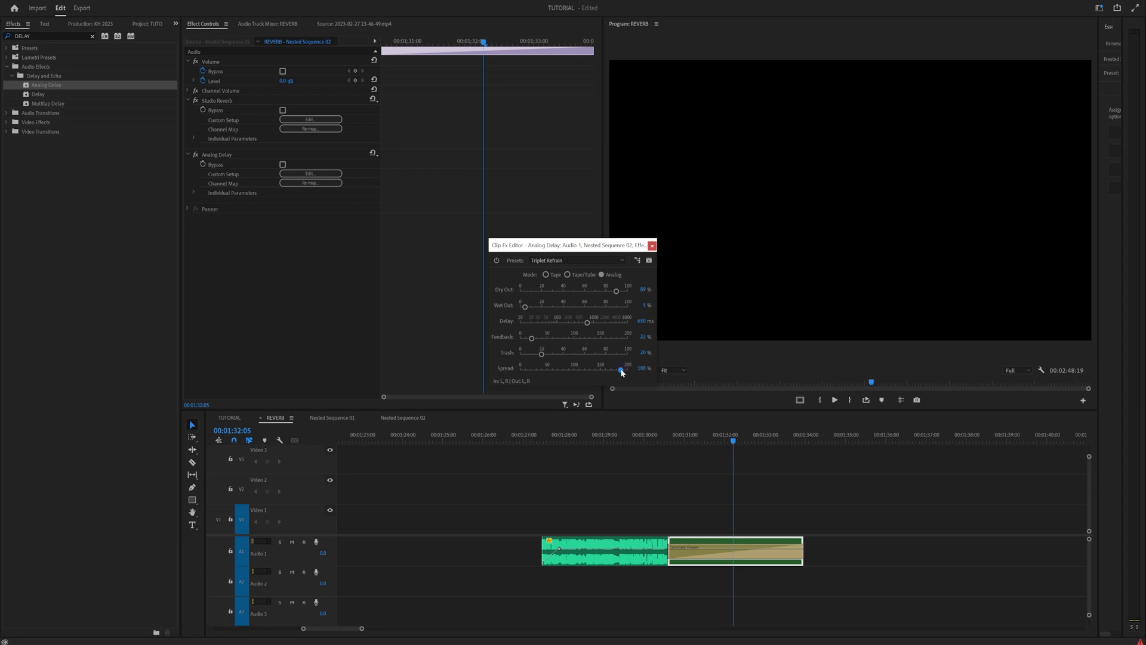